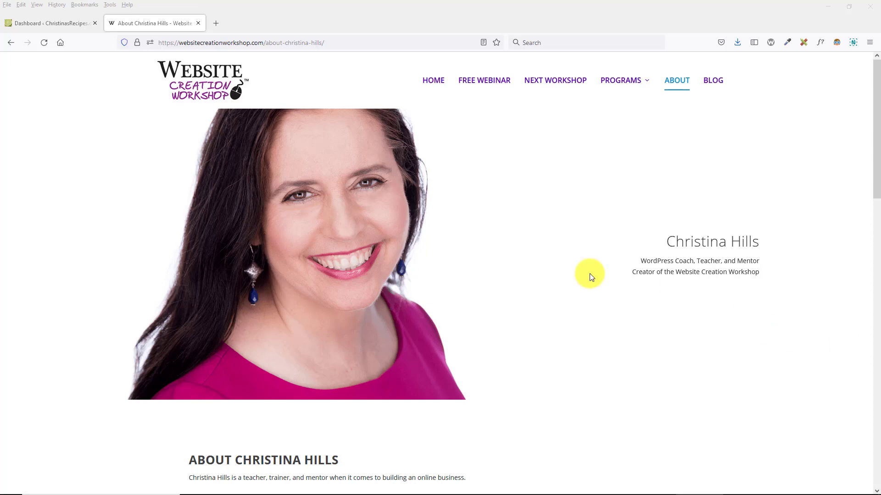
- Switch to the ChristinasRecipes dashboard tab and scroll through the WordPress 5.8 About page
click(51, 23)
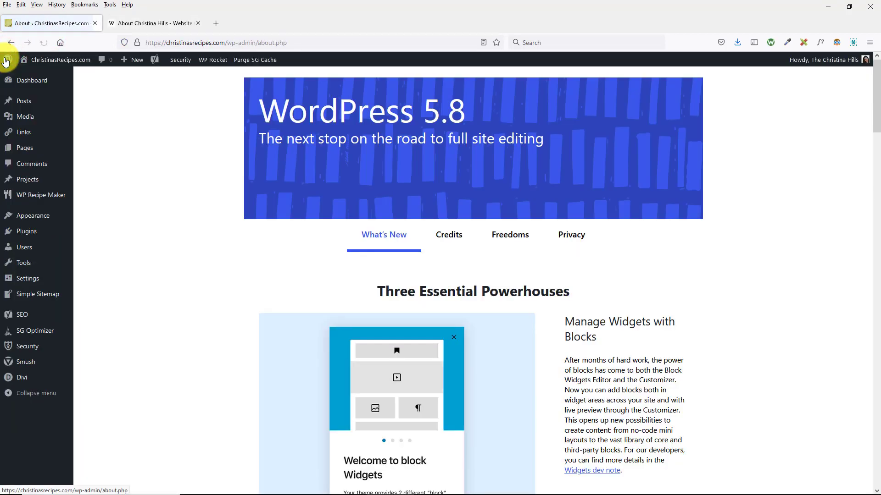
mouse_move(458, 123)
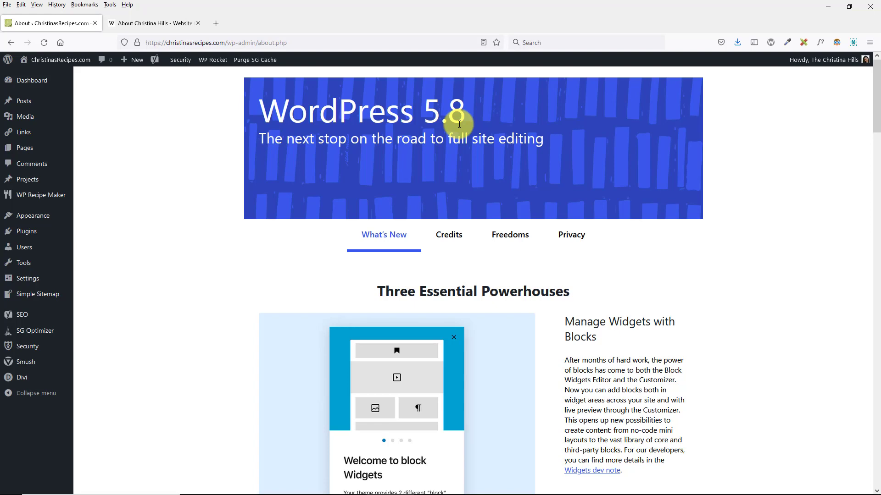
scroll(down, 3)
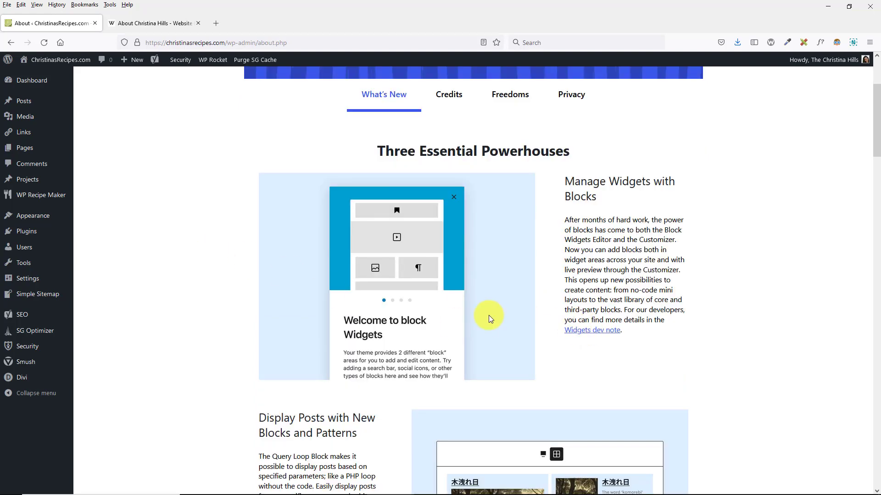
mouse_move(148, 203)
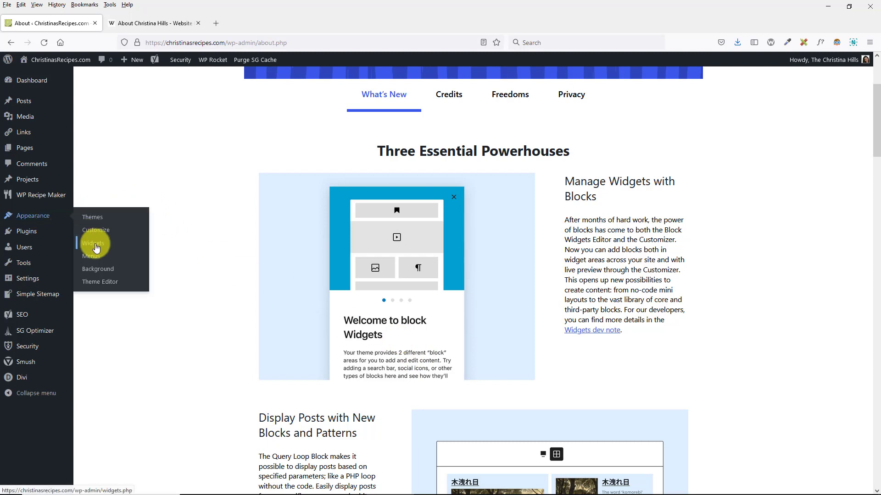
- Open Appearance > Widgets to review the block-based Sidebar editor, then go to Plugins
click(92, 243)
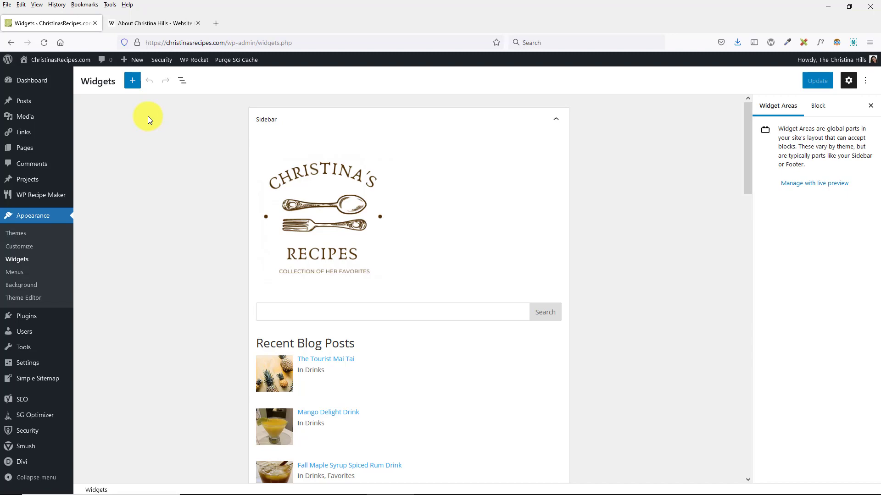
mouse_move(148, 117)
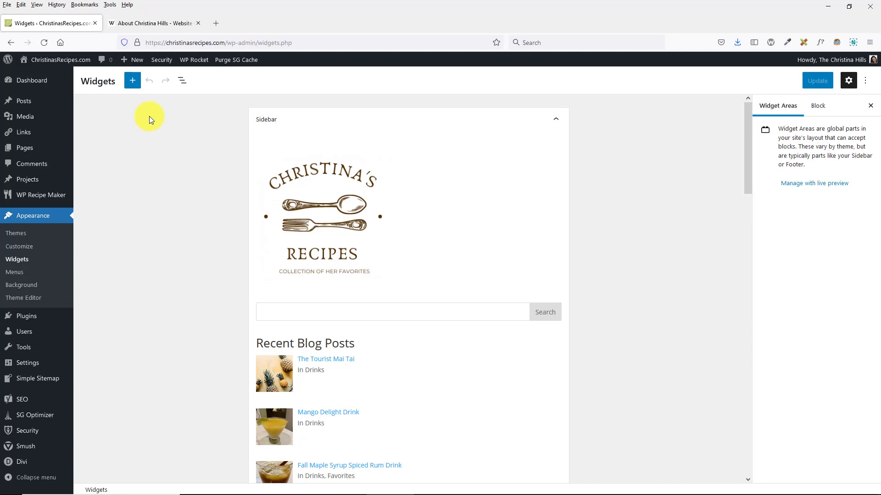
scroll(down, 3)
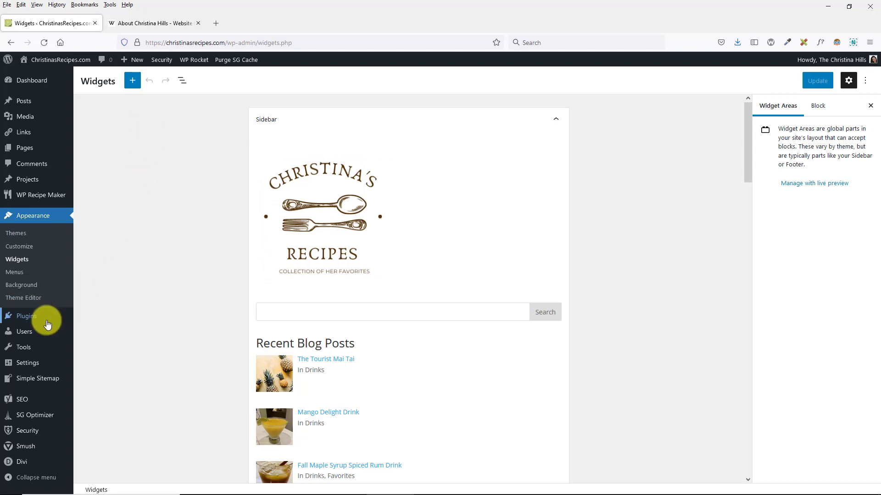
click(26, 315)
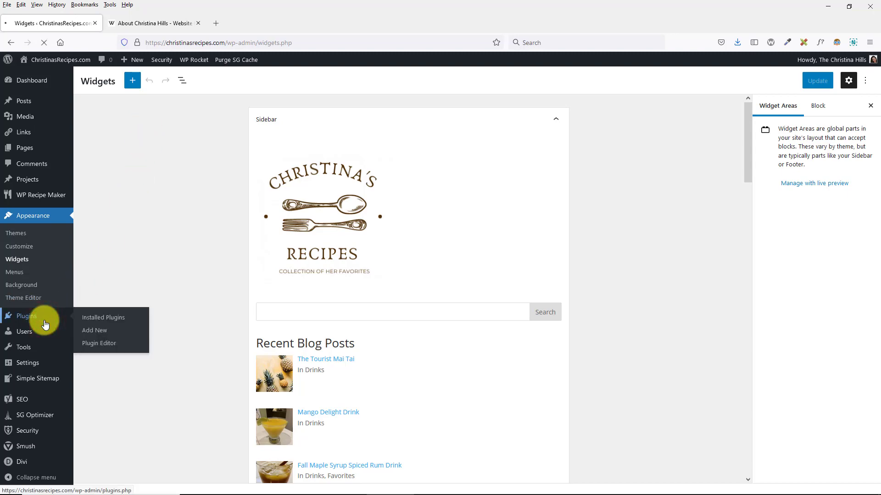
- Open wordpress.org's plugin directory in a new browser tab
click(318, 23)
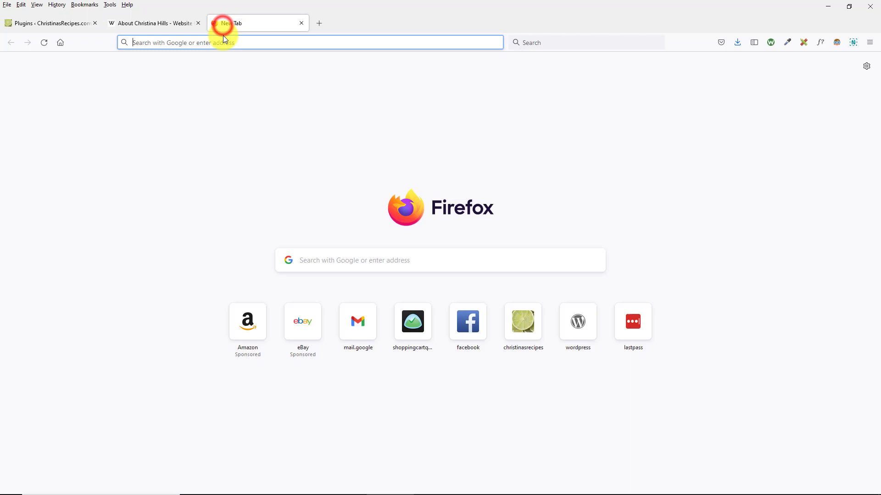
text(wordpress.org)
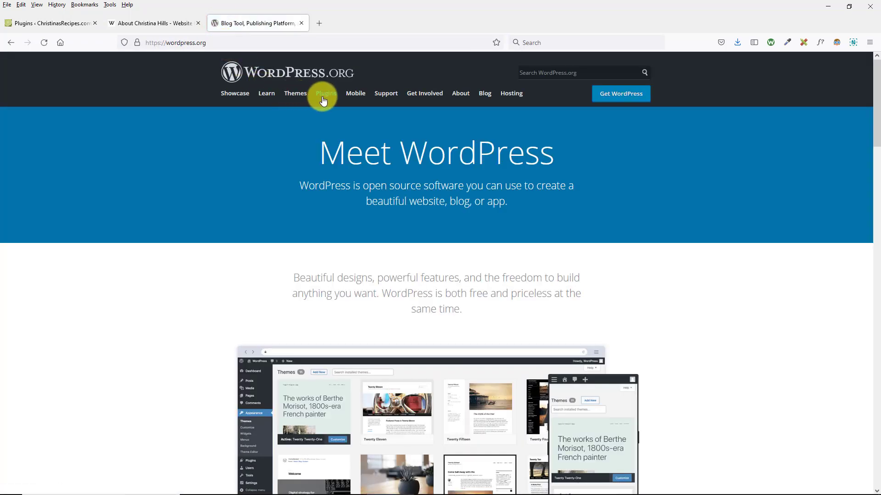
click(325, 93)
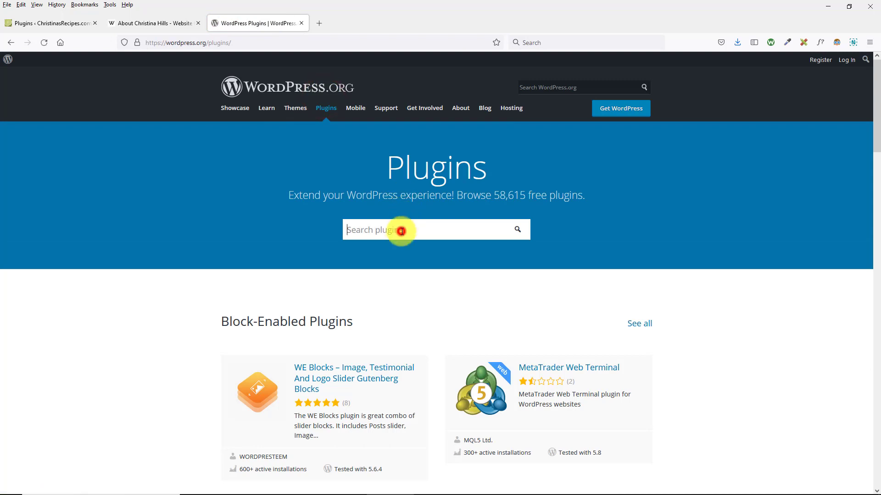
- Search for 'classic widgets', view the Classic Widgets plugin page, and return to the site tab
text(classi)
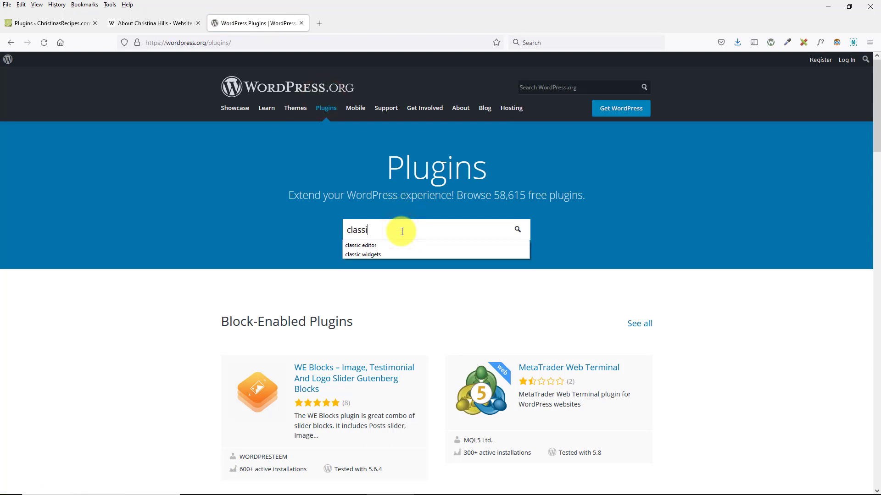
click(363, 255)
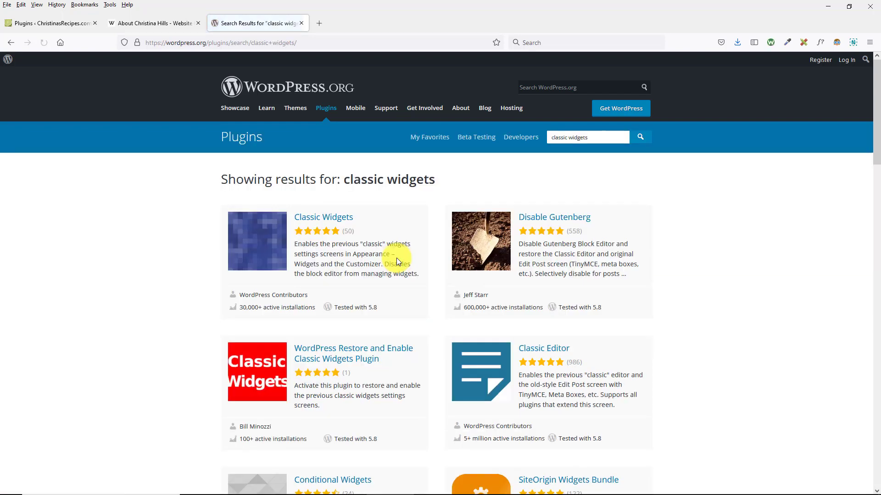
click(323, 218)
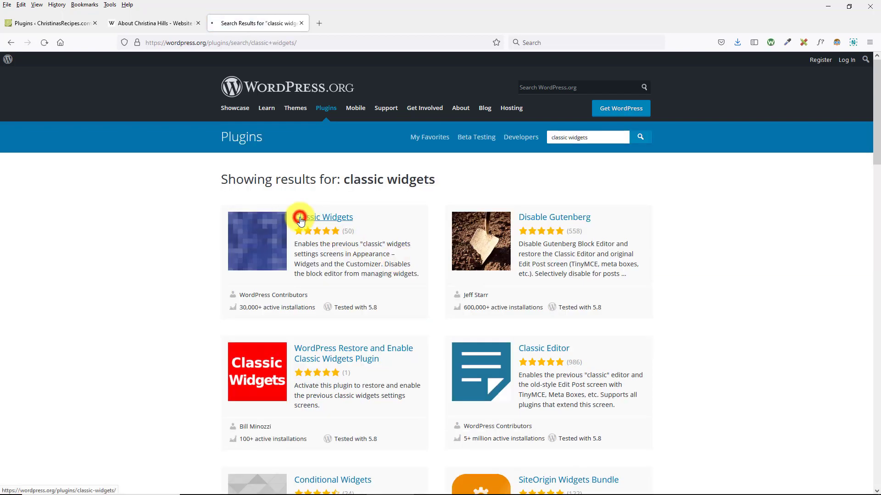
click(325, 217)
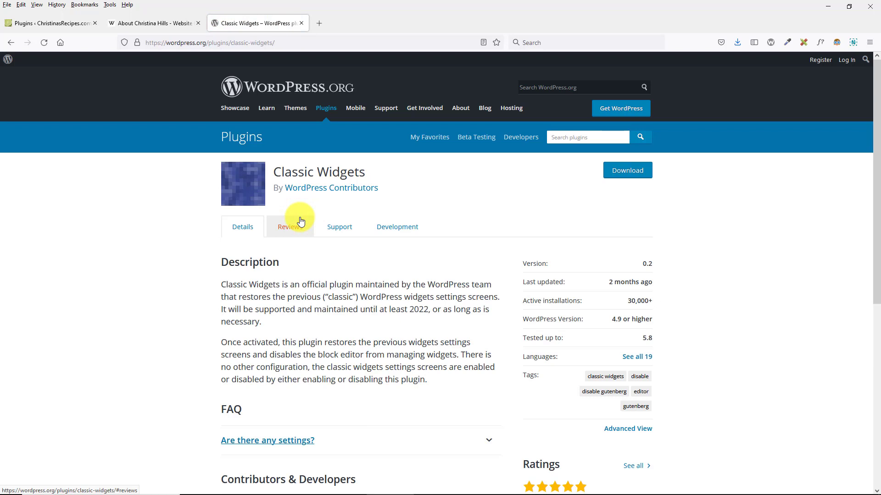
mouse_move(316, 193)
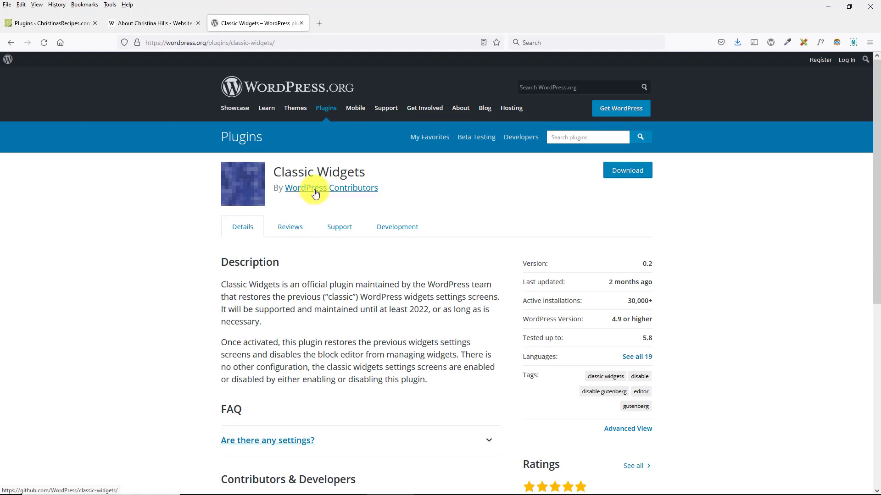
mouse_move(71, 82)
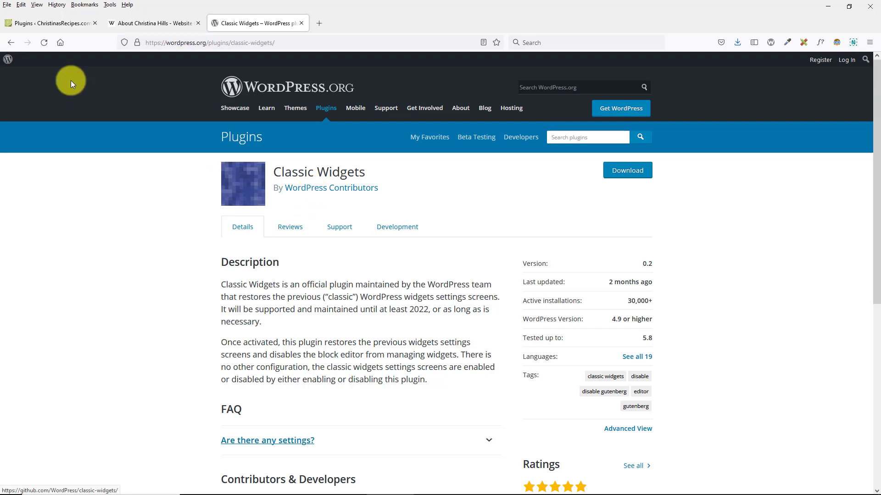
click(50, 23)
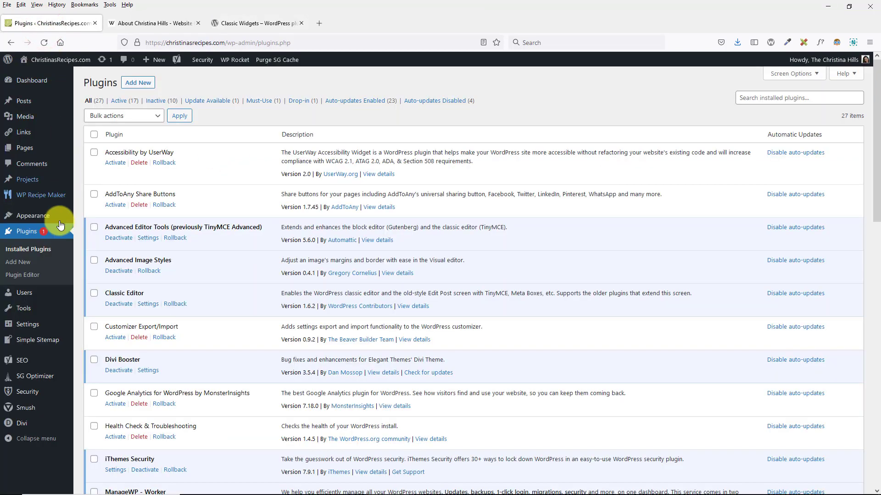
- Search the Add Plugins screen for 'classic'
click(138, 82)
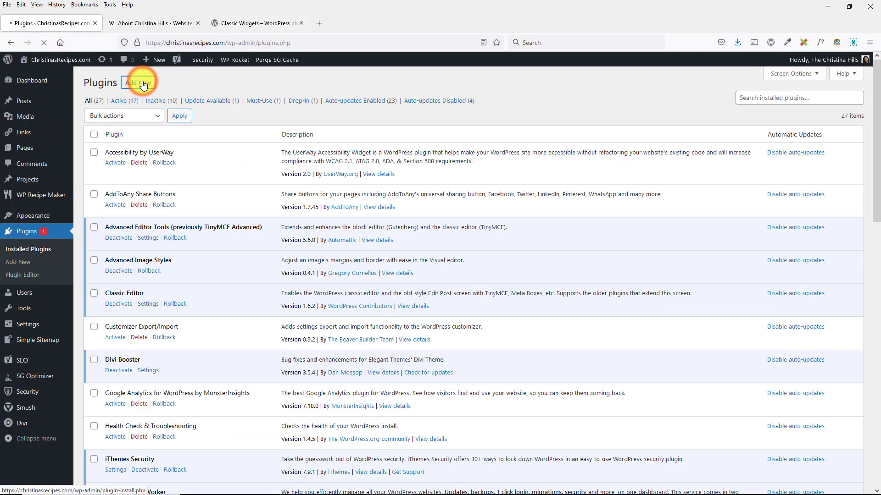
click(138, 82)
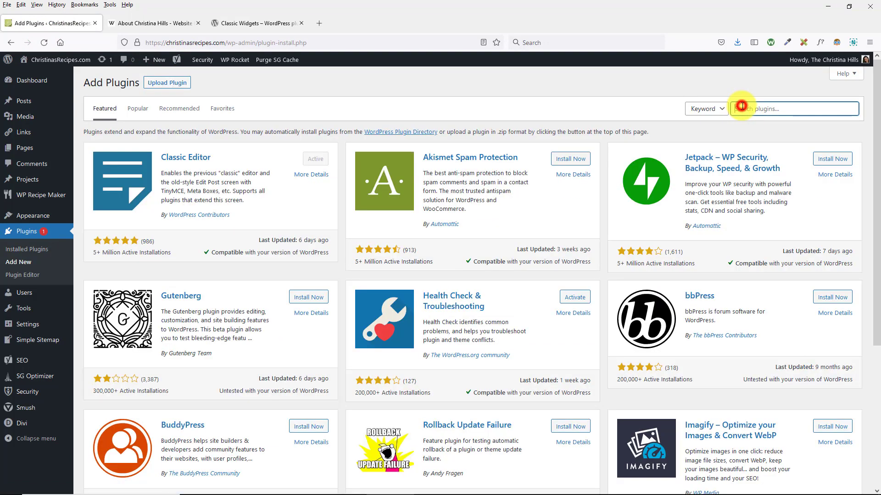
text(classic)
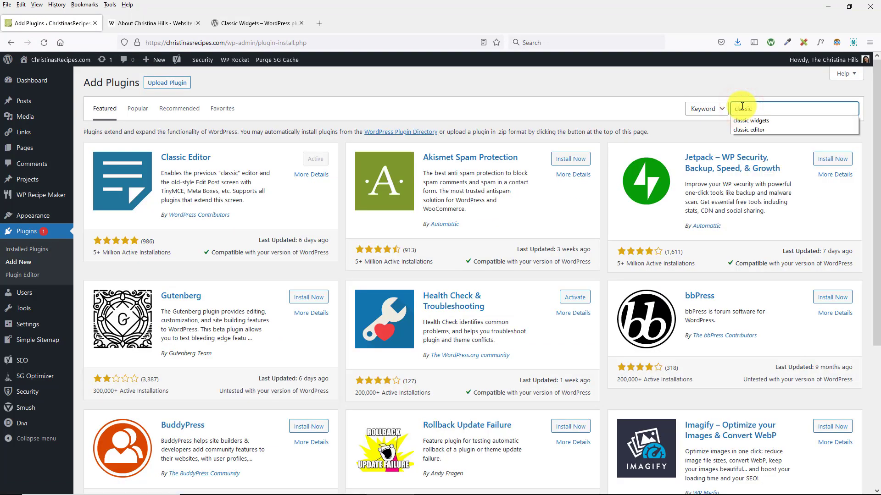
click(751, 120)
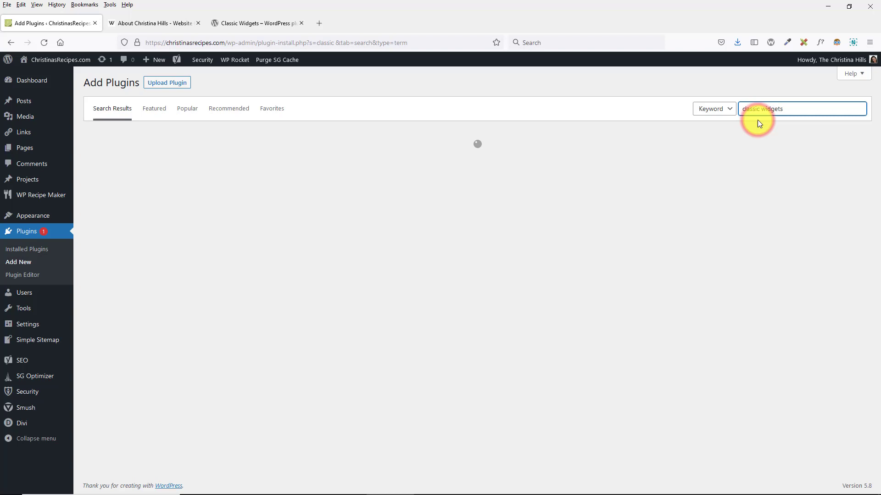
- Install and activate Classic Widgets, then view the classic Widgets screen
click(306, 161)
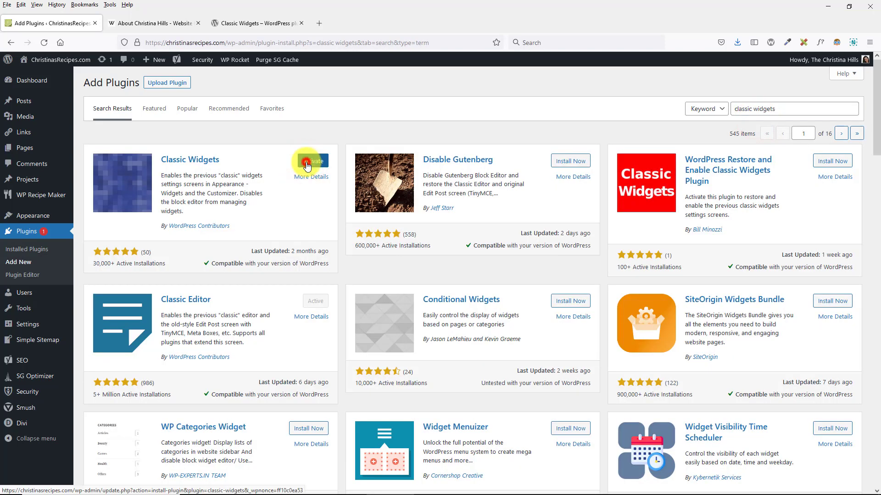
click(313, 160)
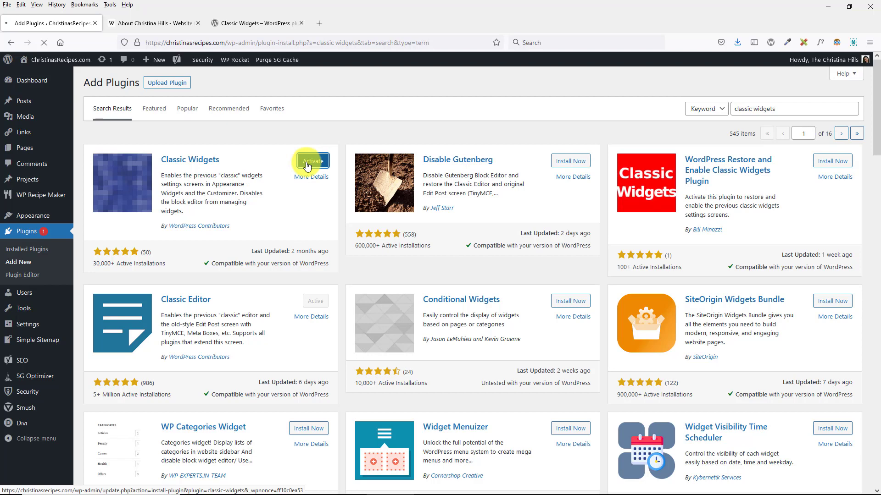
click(313, 161)
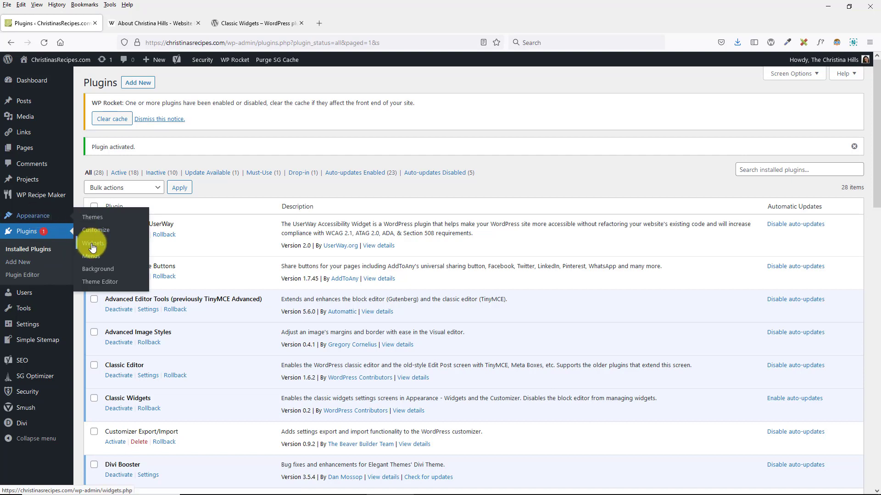
click(92, 242)
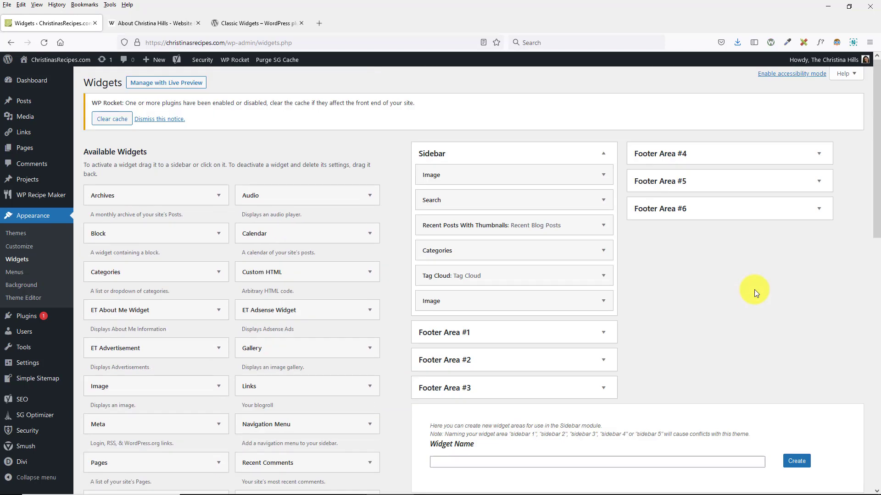
mouse_move(70, 288)
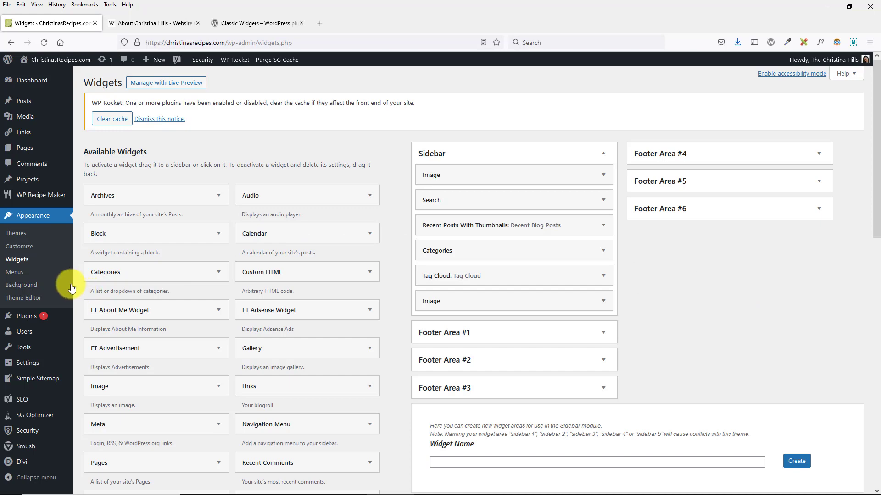
mouse_move(26, 316)
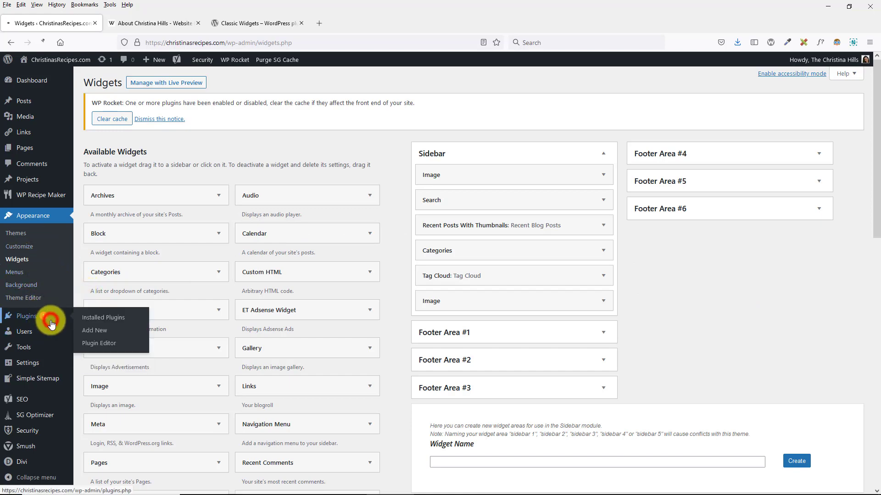
- Deactivate Classic Widgets under Installed Plugins and reopen the now block-based Widgets screen
click(103, 318)
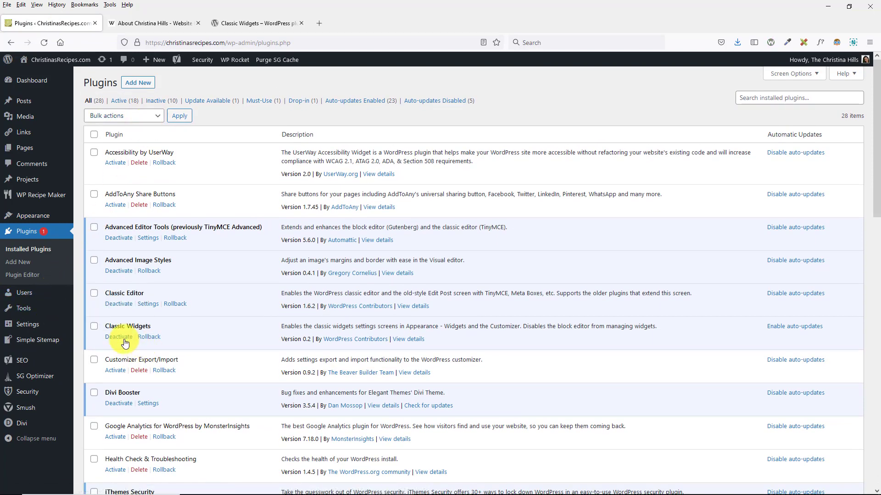
click(118, 336)
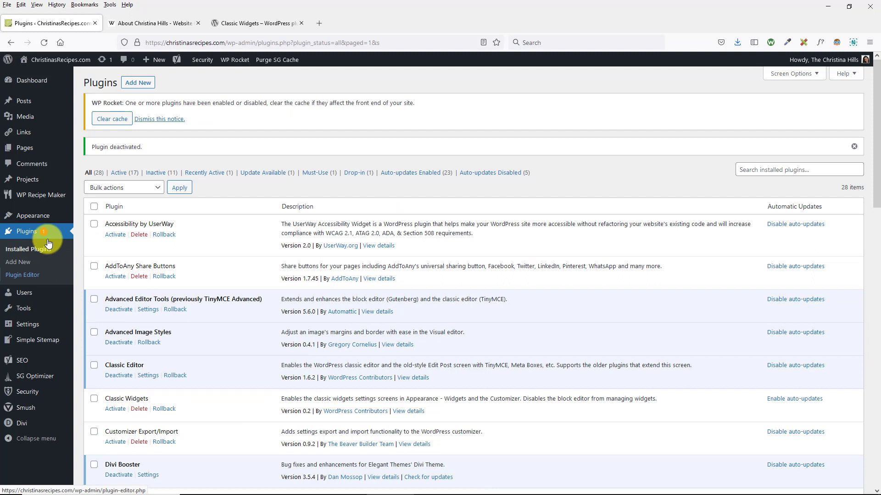
mouse_move(31, 215)
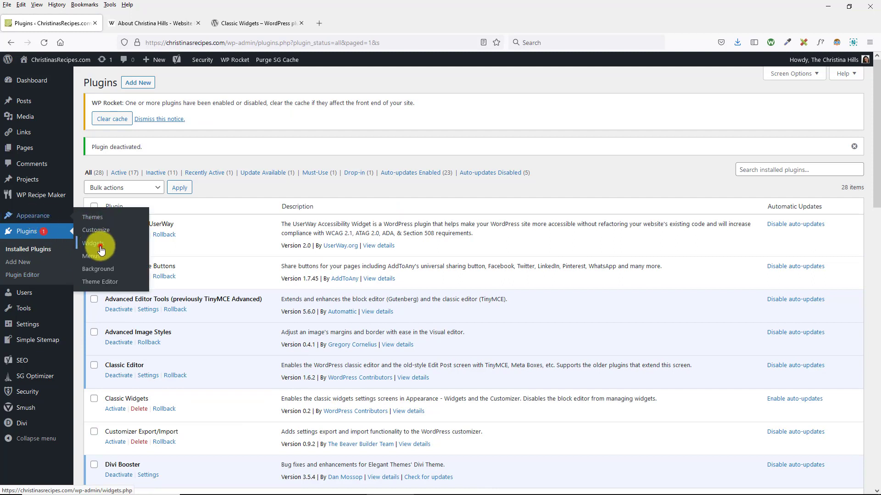
click(93, 243)
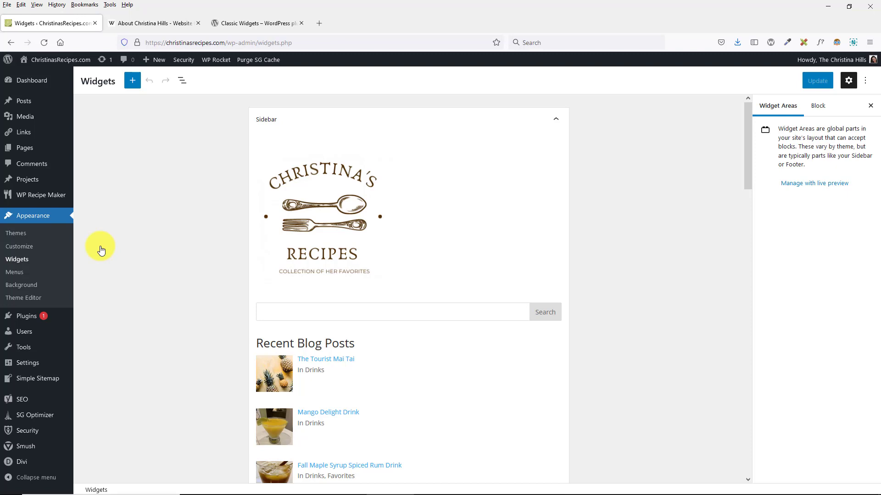
mouse_move(543, 139)
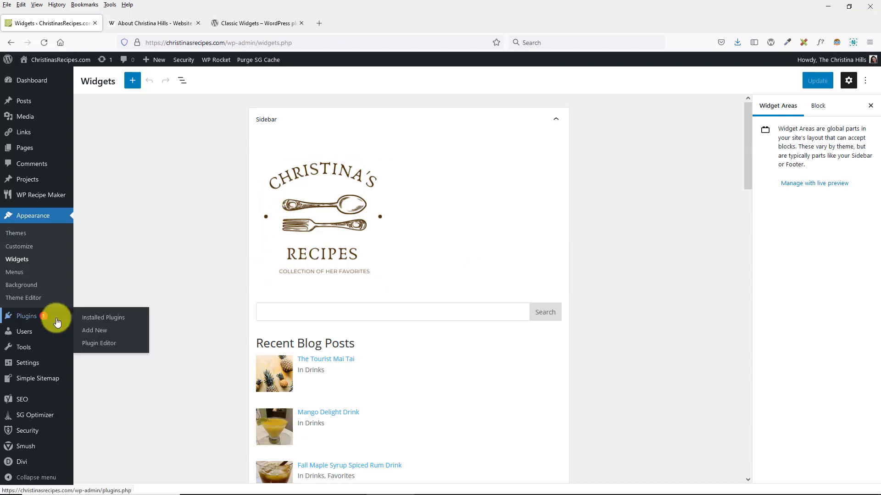
- Reactivate Classic Widgets from the Installed Plugins list
click(102, 318)
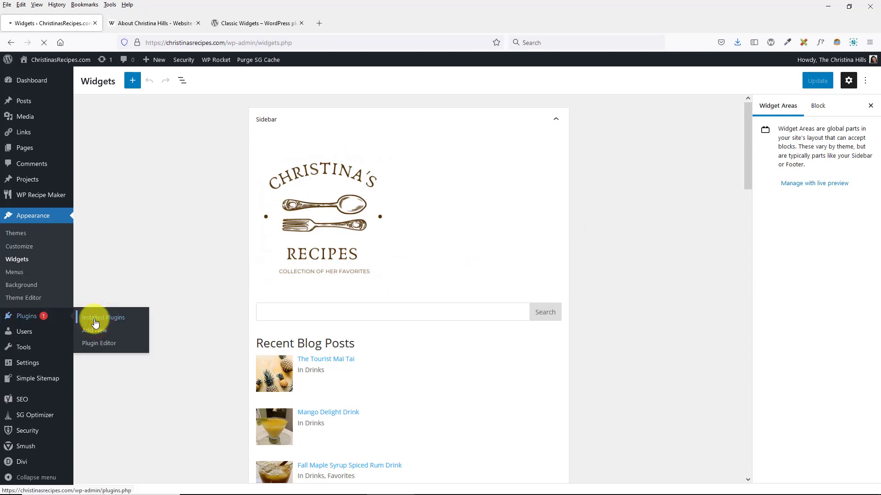
click(103, 318)
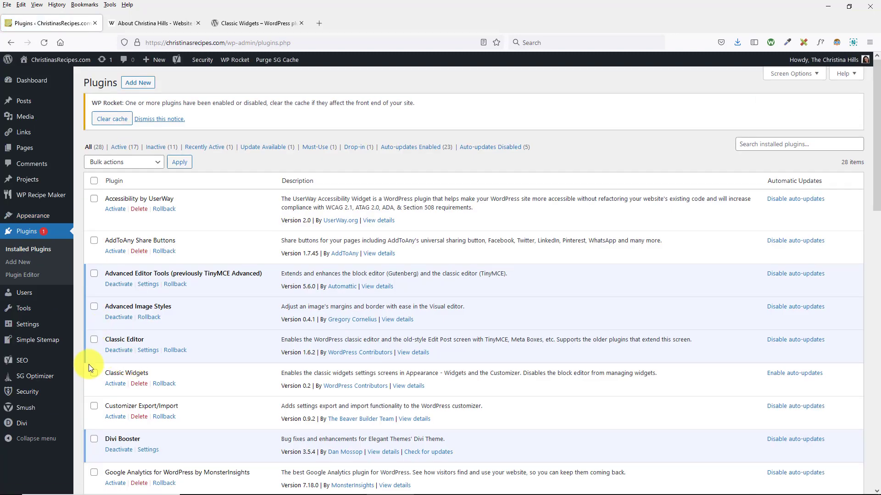
click(115, 383)
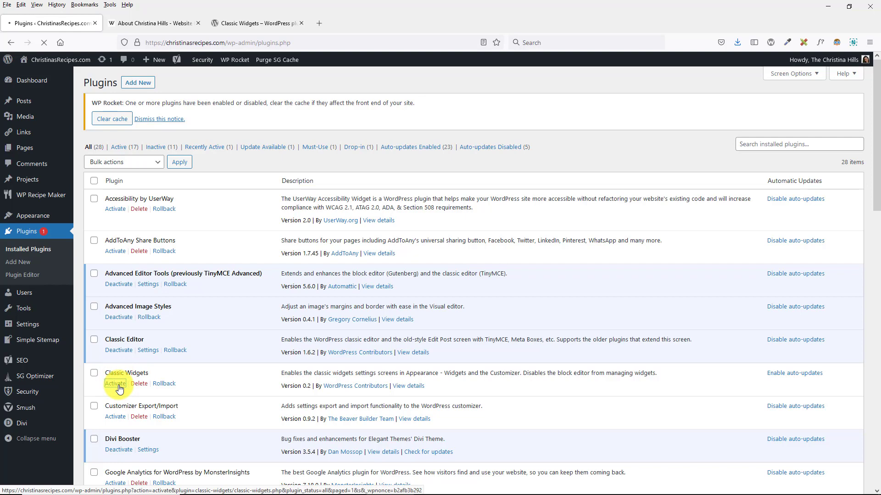
click(115, 383)
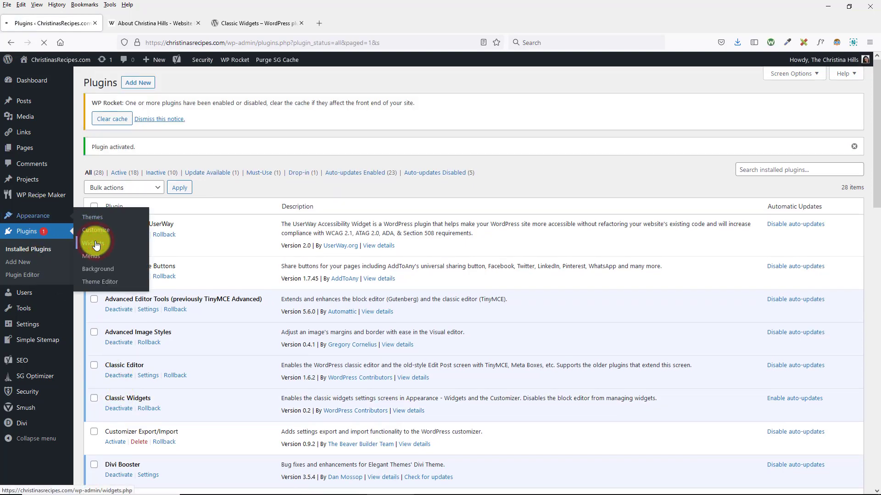
- Open the classic Widgets screen and expand, then collapse, the Image and Search widgets
click(93, 243)
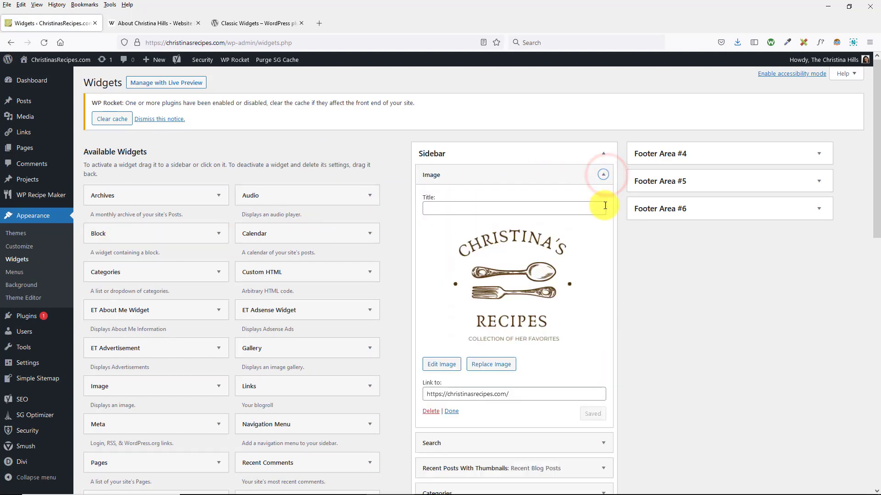
click(603, 175)
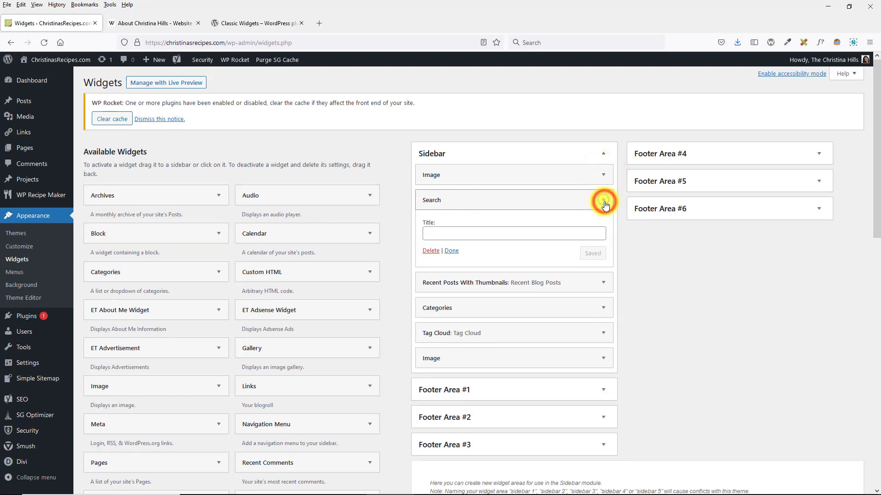
click(603, 199)
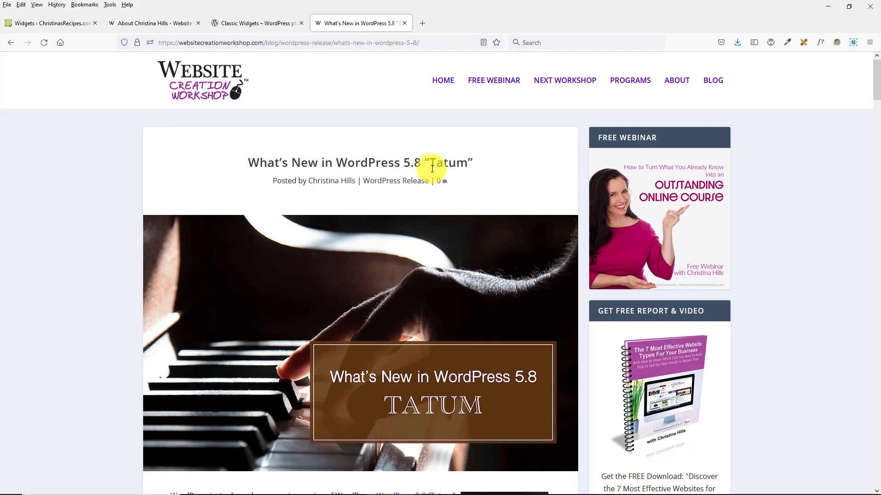
- Scroll the WordPress 5.8 post and follow its wordpress.org/plugins/classic-widgets link
scroll(down, 3)
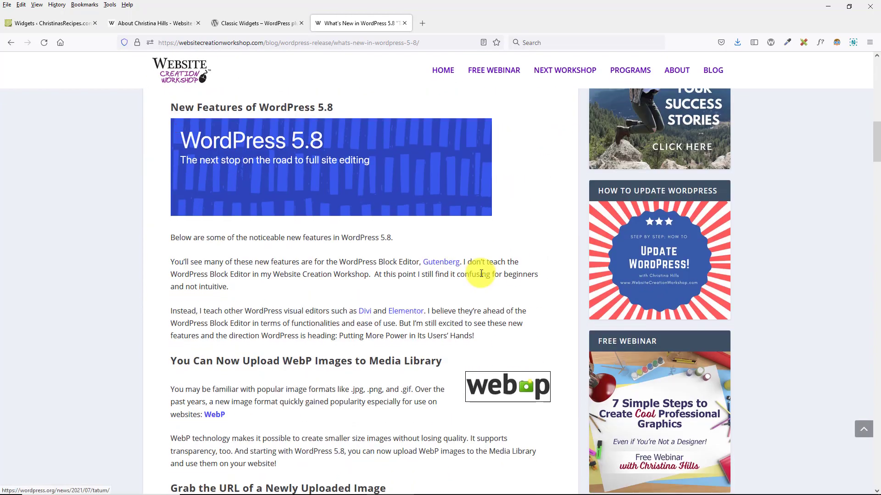
scroll(down, 3)
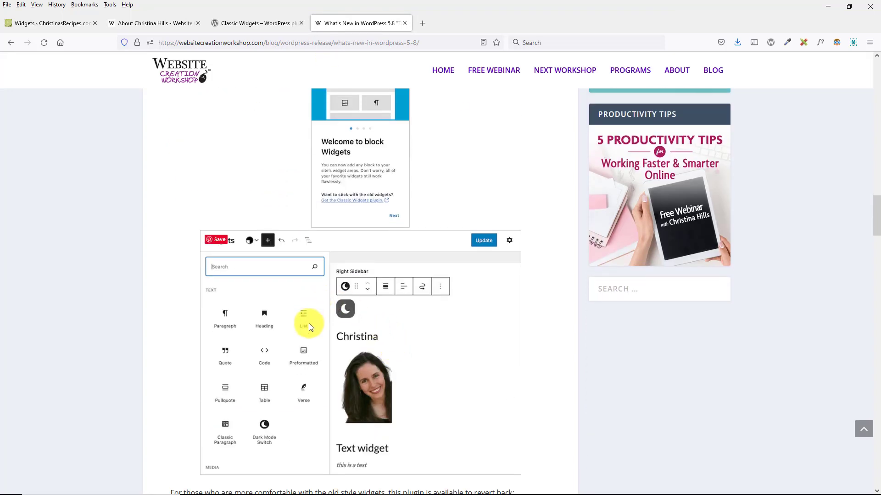
scroll(down, 3)
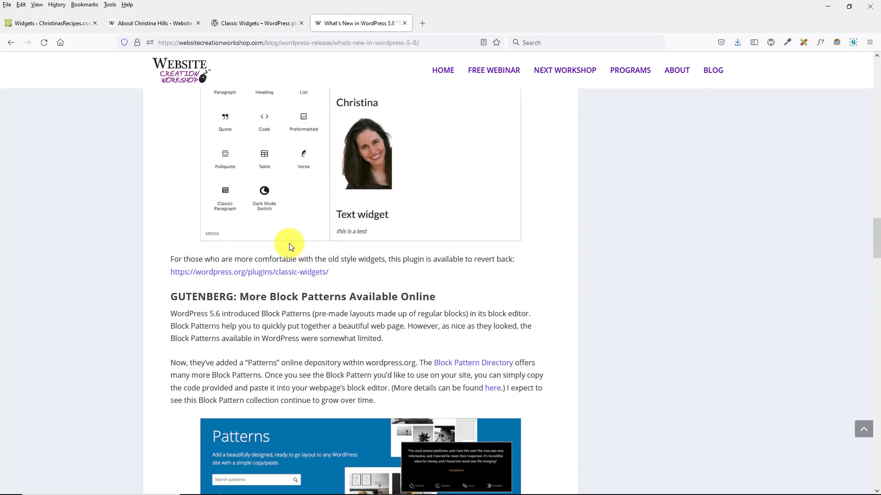
click(249, 272)
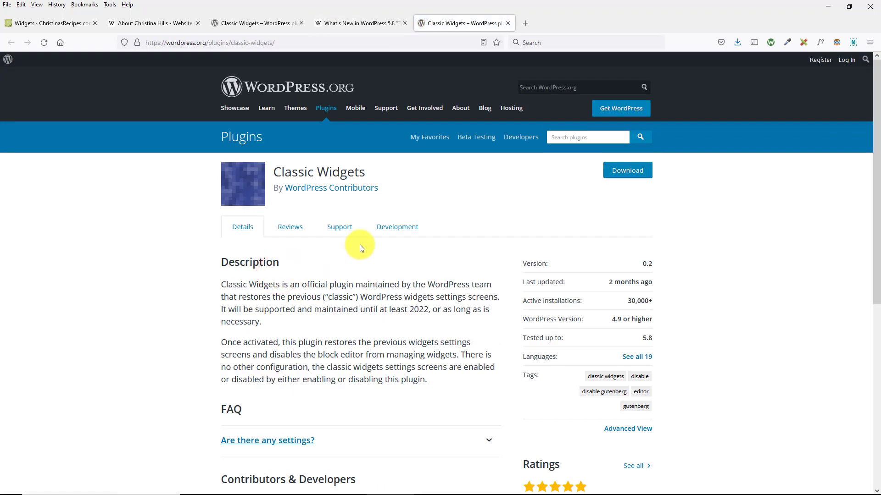
- Revisit the classic Widgets tab, then switch to Christina Hills' About page tab
click(49, 23)
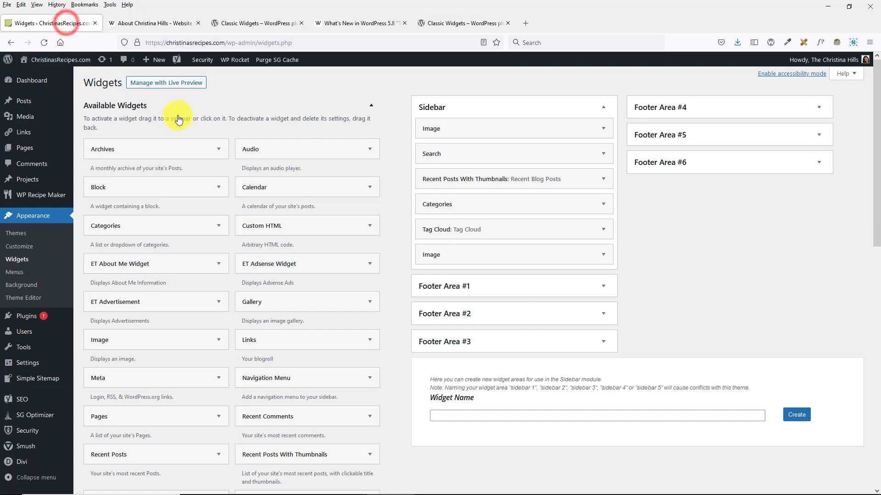
mouse_move(755, 217)
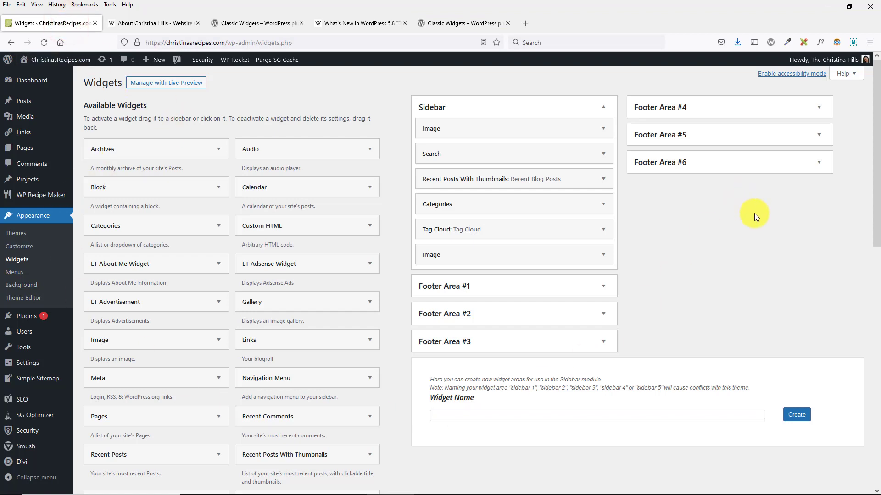
scroll(down, 3)
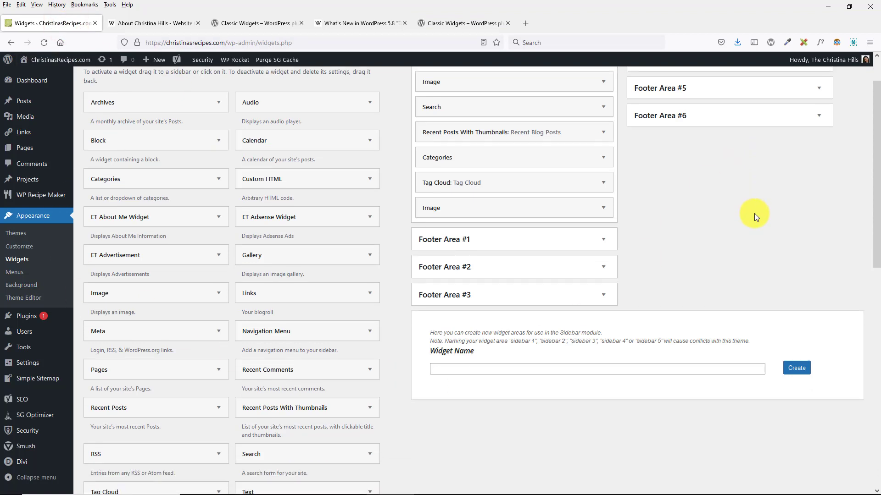
click(152, 23)
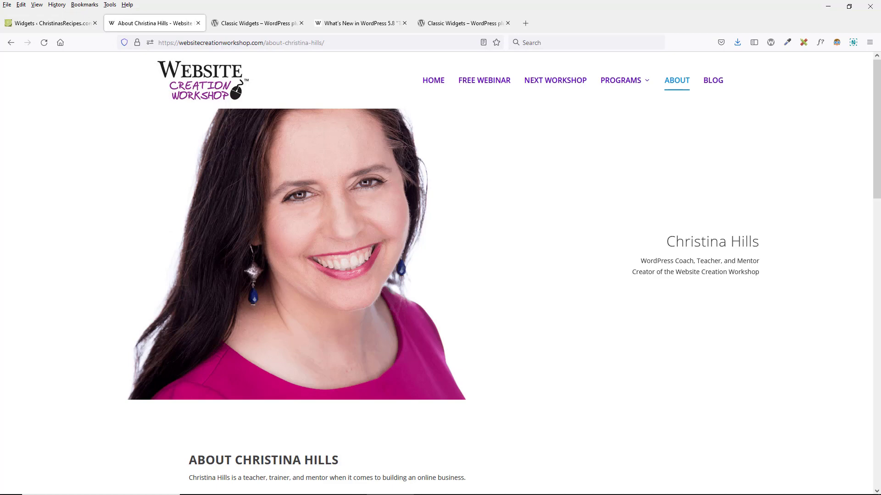